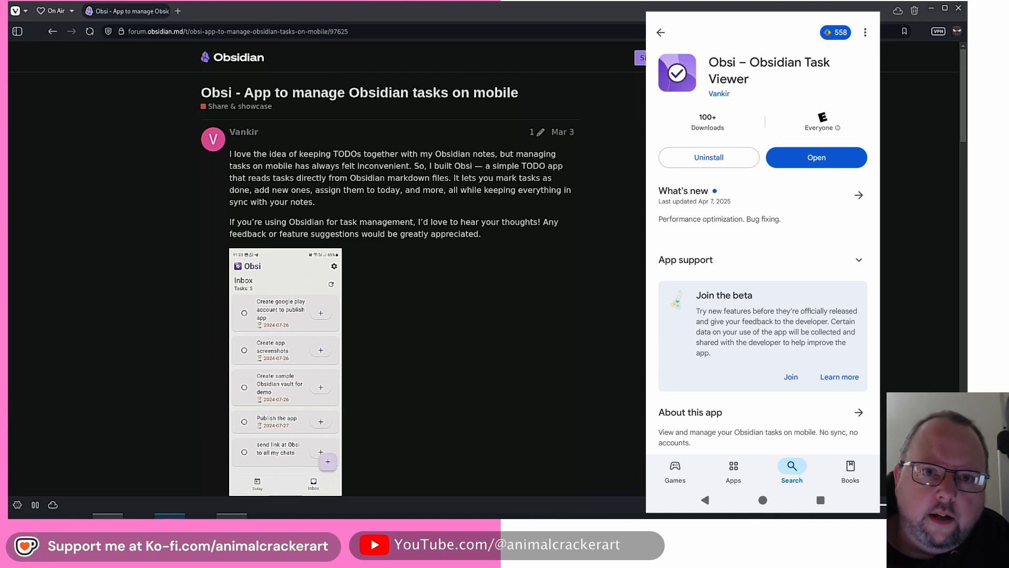
# Step: Read the Obsi announcement and Play Store description, then launch Obsi to its empty Today list
pyautogui.click(858, 412)
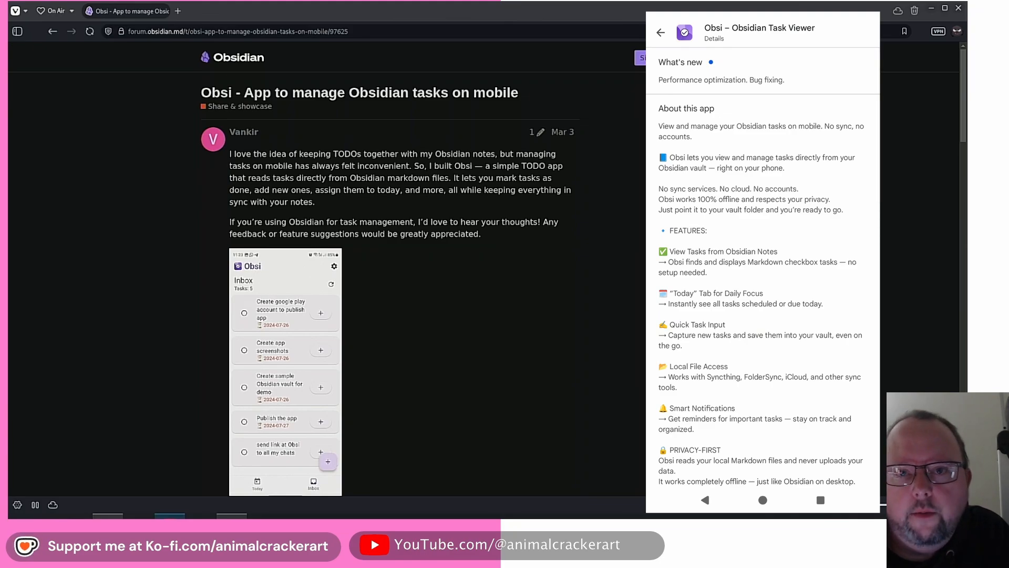
pyautogui.scroll(-3)
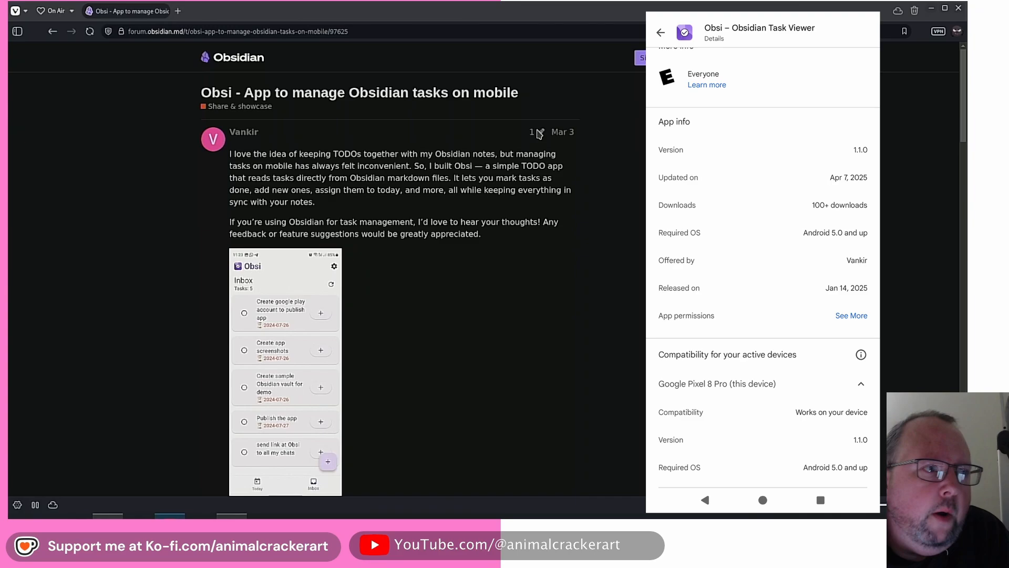
pyautogui.scroll(3)
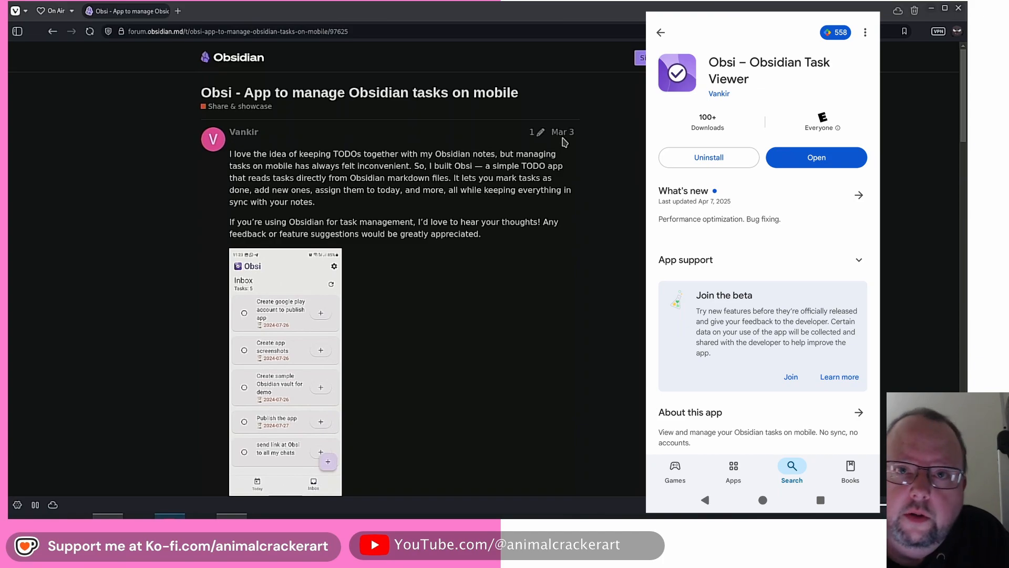
pyautogui.moveTo(549, 143)
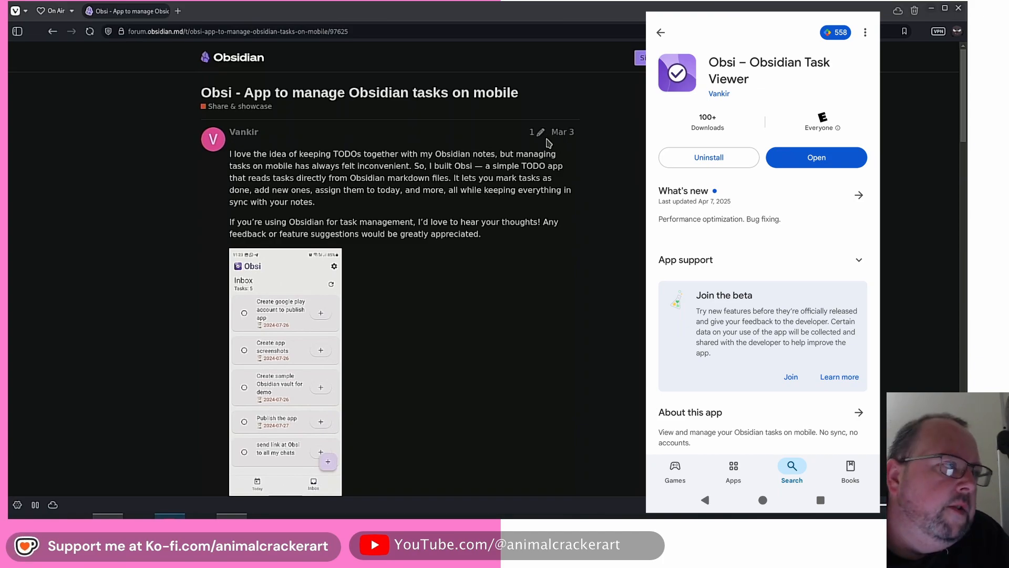
pyautogui.moveTo(230, 154)
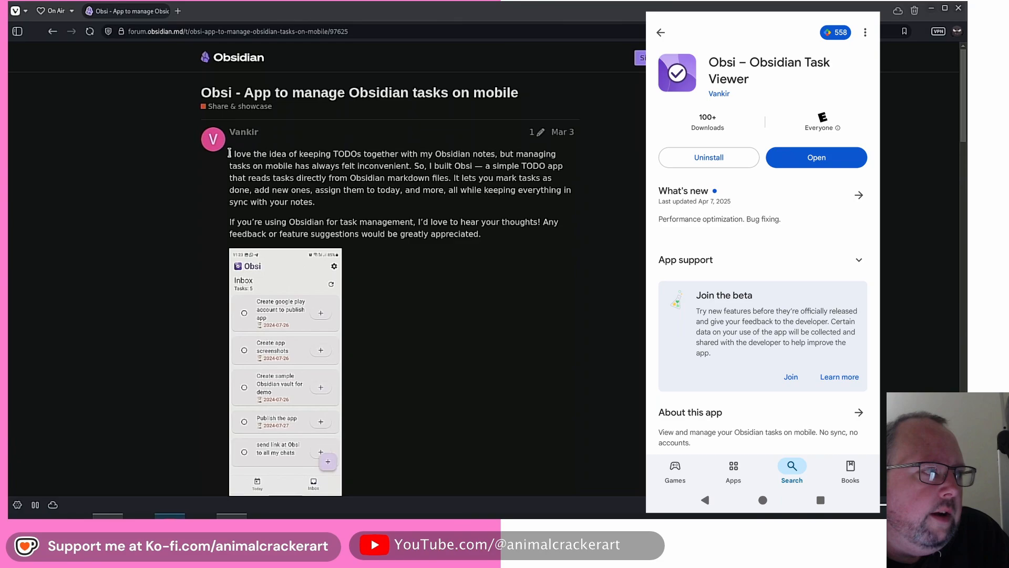
pyautogui.moveTo(247, 146)
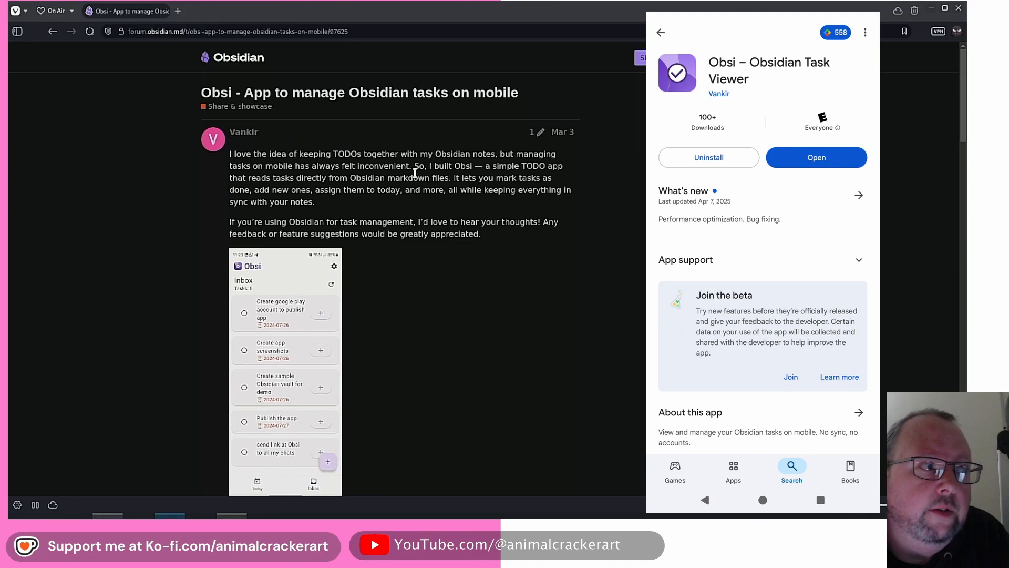
pyautogui.moveTo(465, 169)
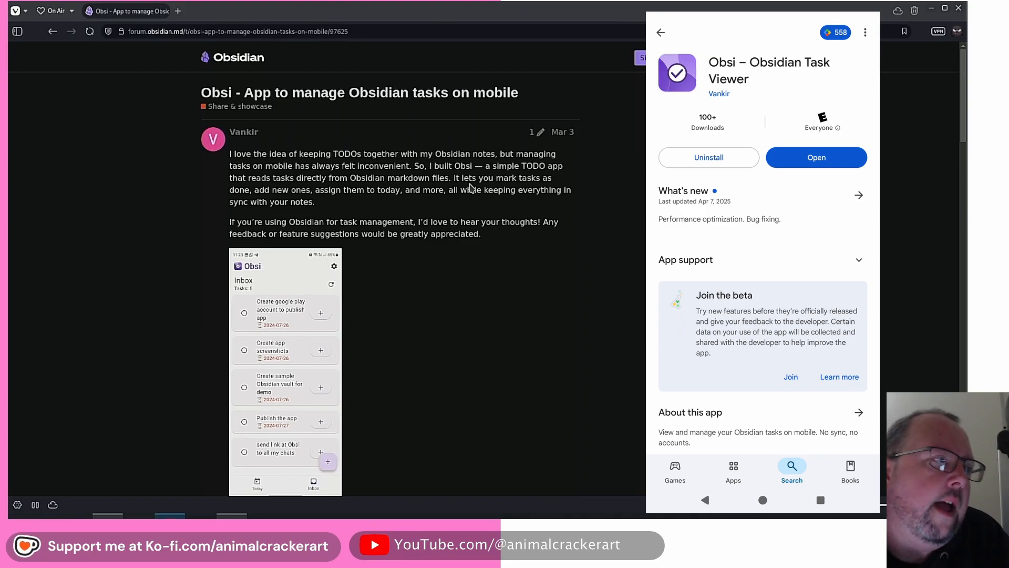
pyautogui.moveTo(580, 204)
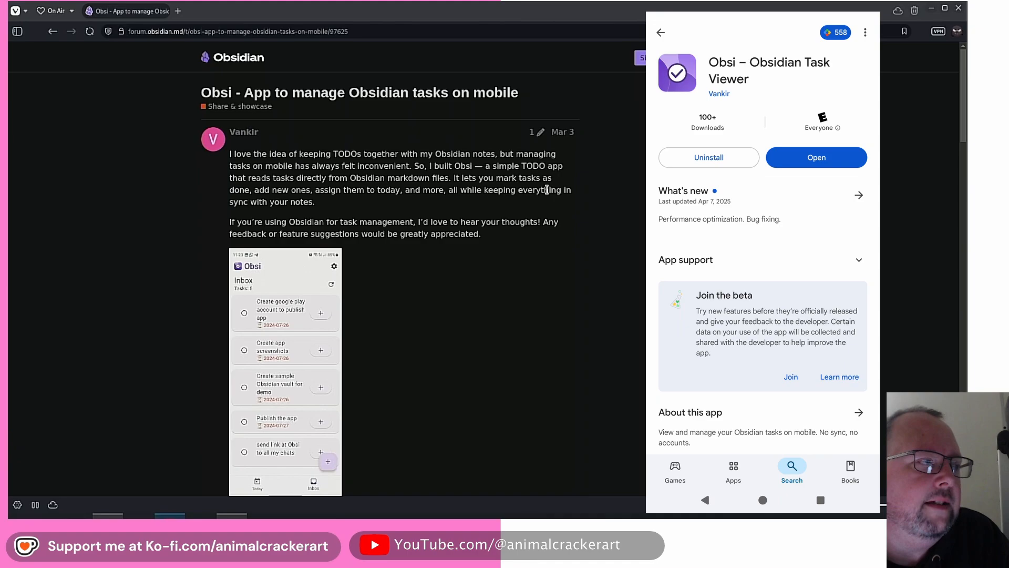
pyautogui.moveTo(615, 250)
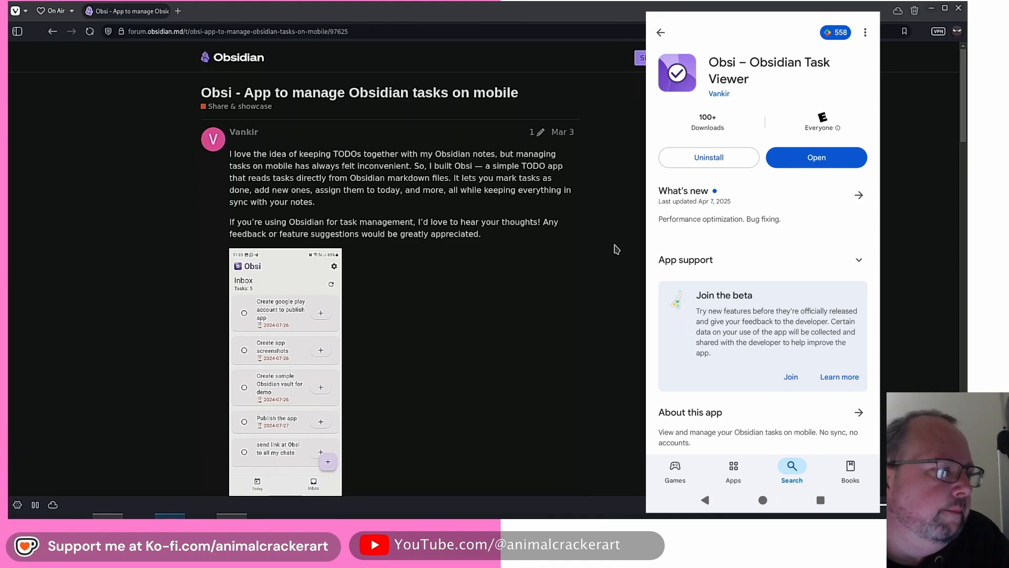
pyautogui.scroll(-3)
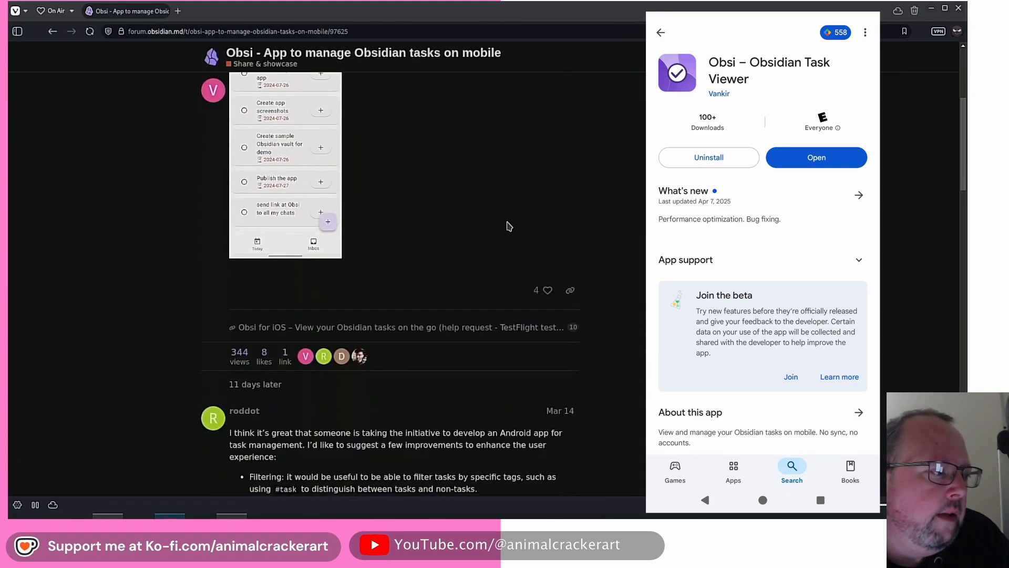
pyautogui.click(816, 157)
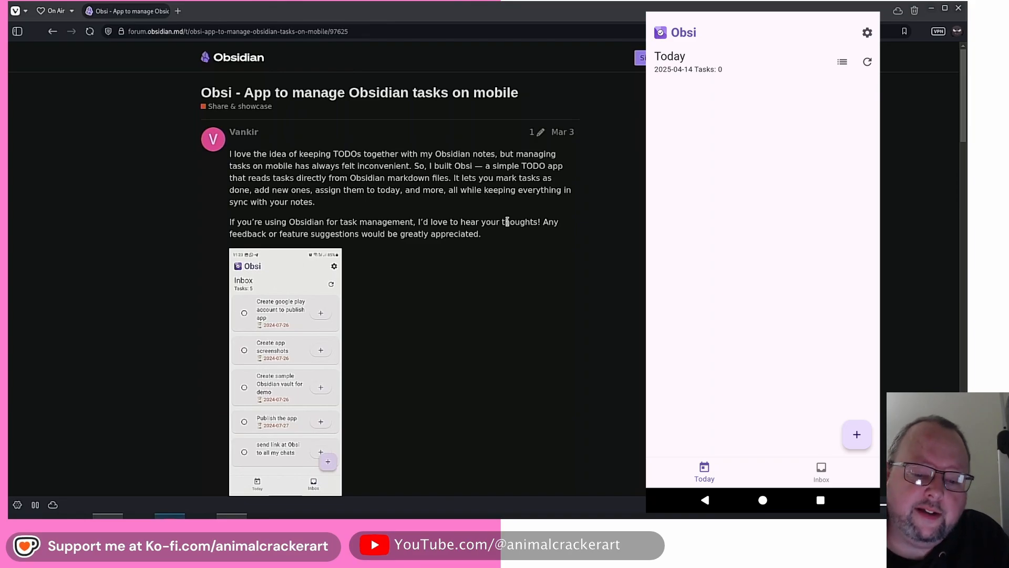
pyautogui.click(867, 32)
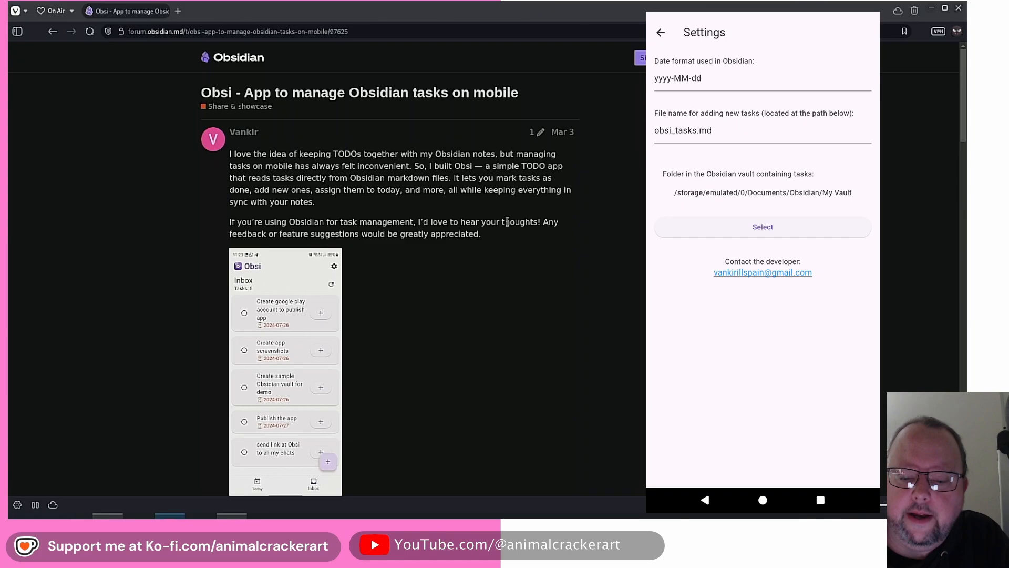
pyautogui.click(660, 33)
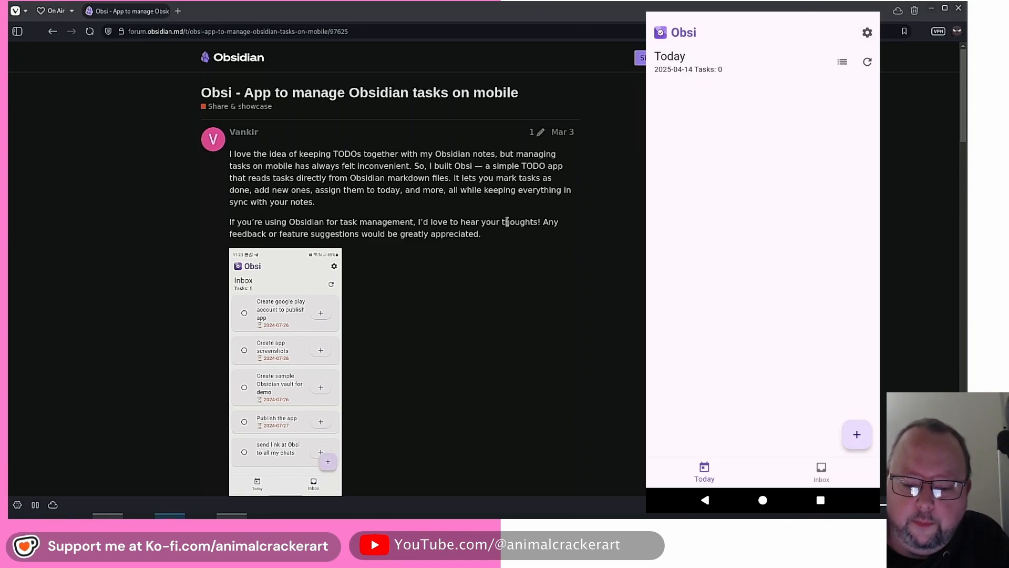
# Step: Start a new task 'Record video about obsi app' with due date 2027-09-14
pyautogui.click(856, 434)
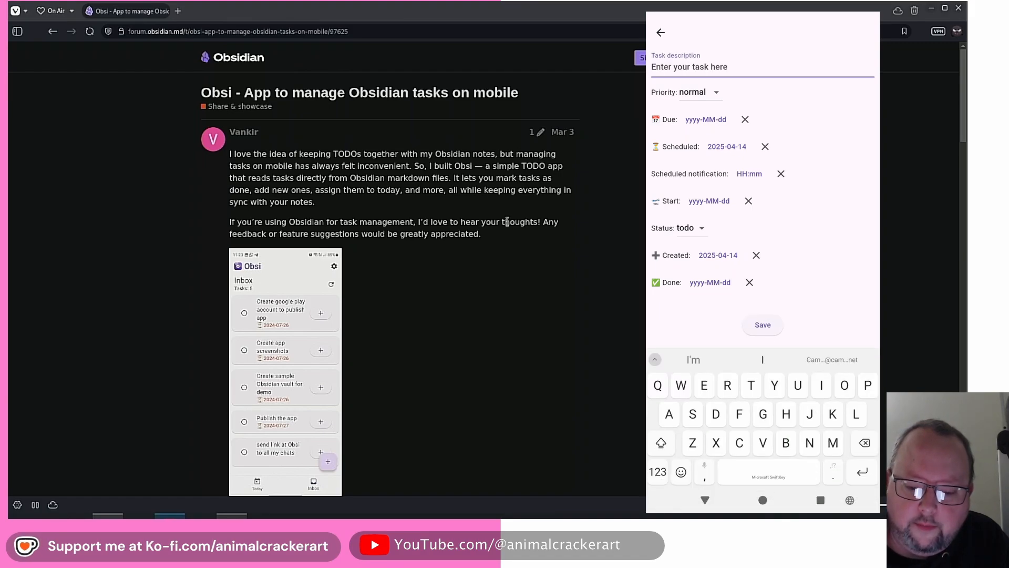
pyautogui.write('Record video about obsi app')
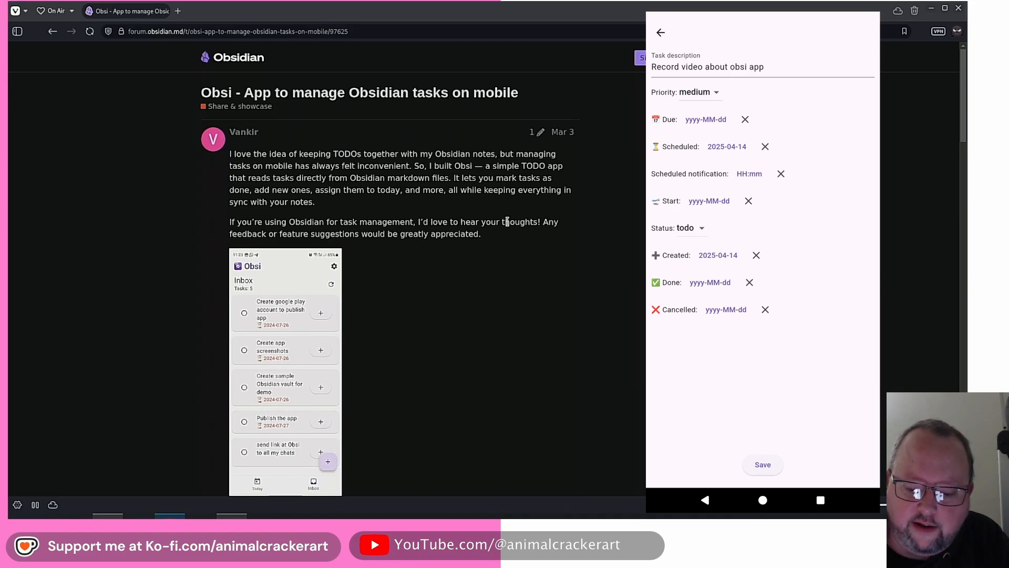
pyautogui.click(727, 146)
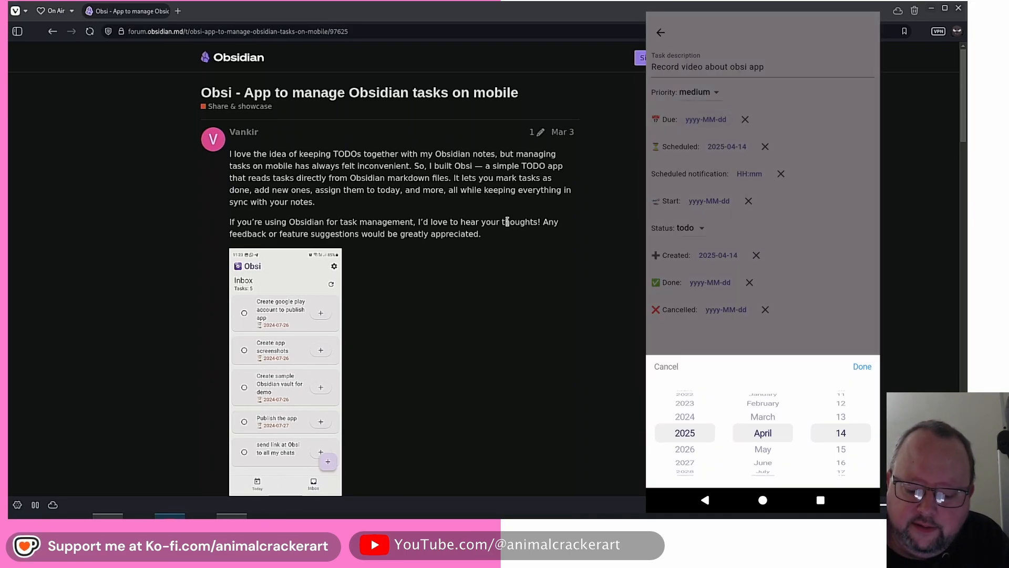
pyautogui.scroll(-3)
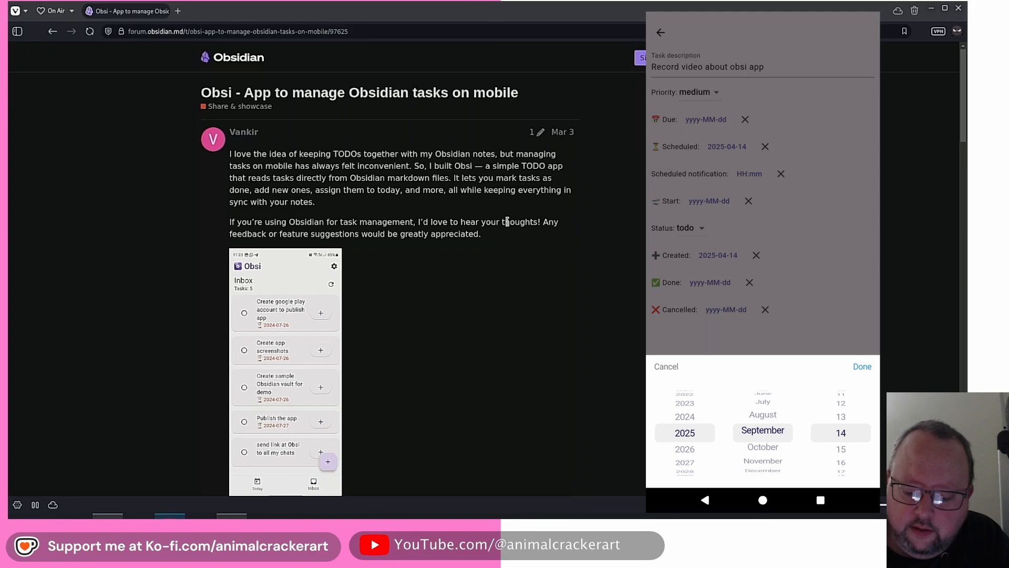
pyautogui.click(862, 366)
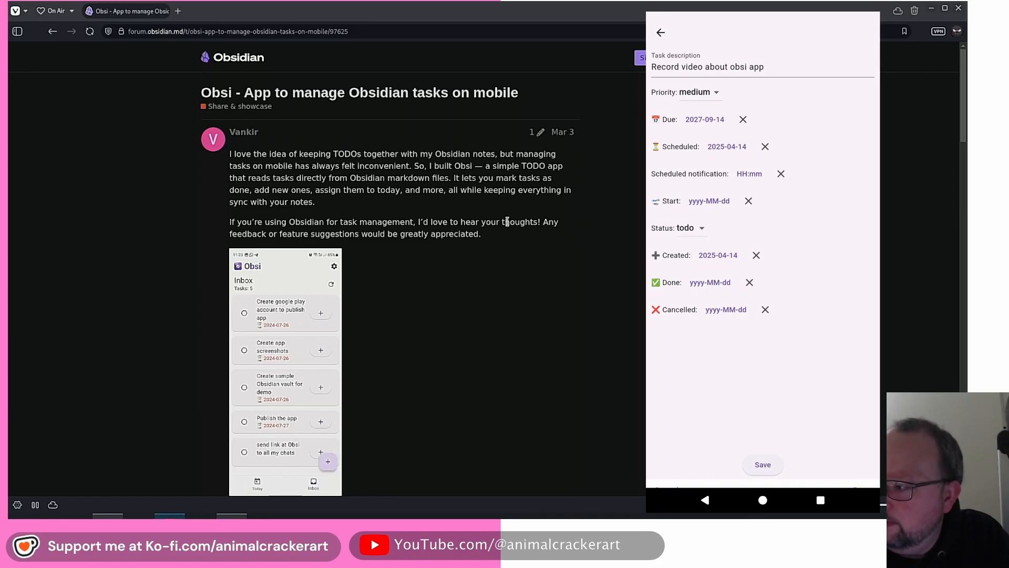
# Step: Set a 07:43 notification, keep status todo, and save the task to Today
pyautogui.click(749, 174)
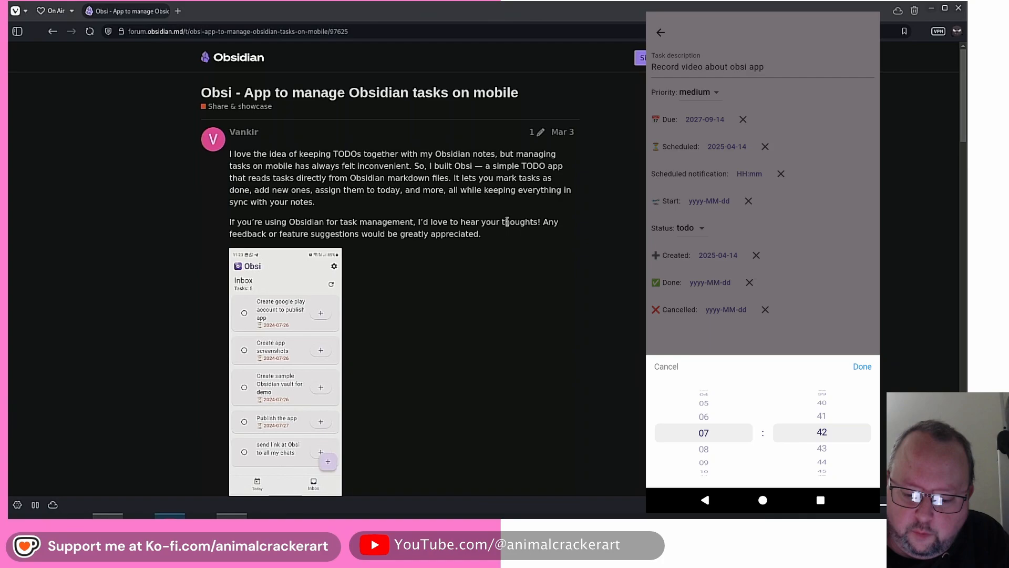
pyautogui.click(861, 366)
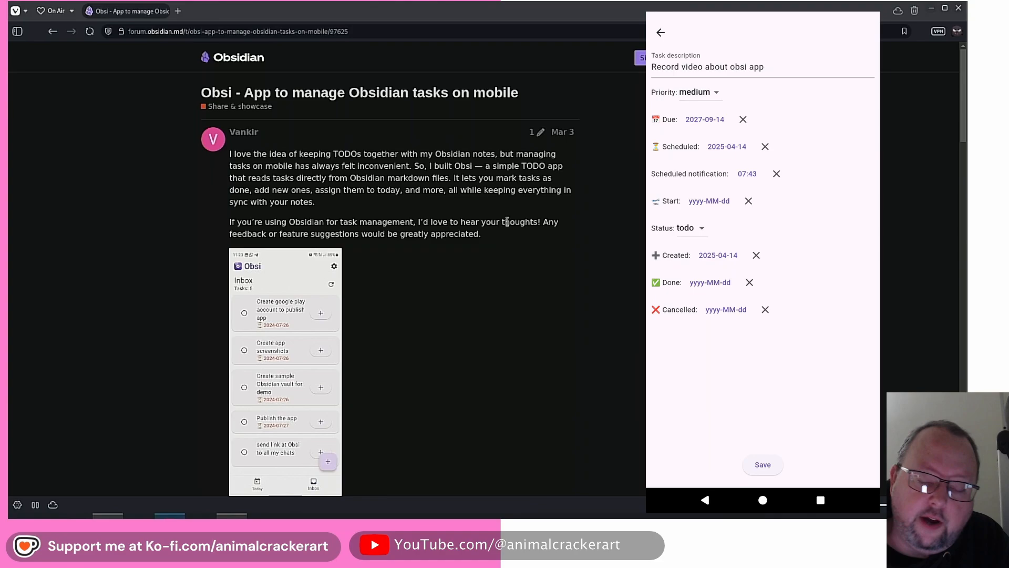
pyautogui.click(701, 227)
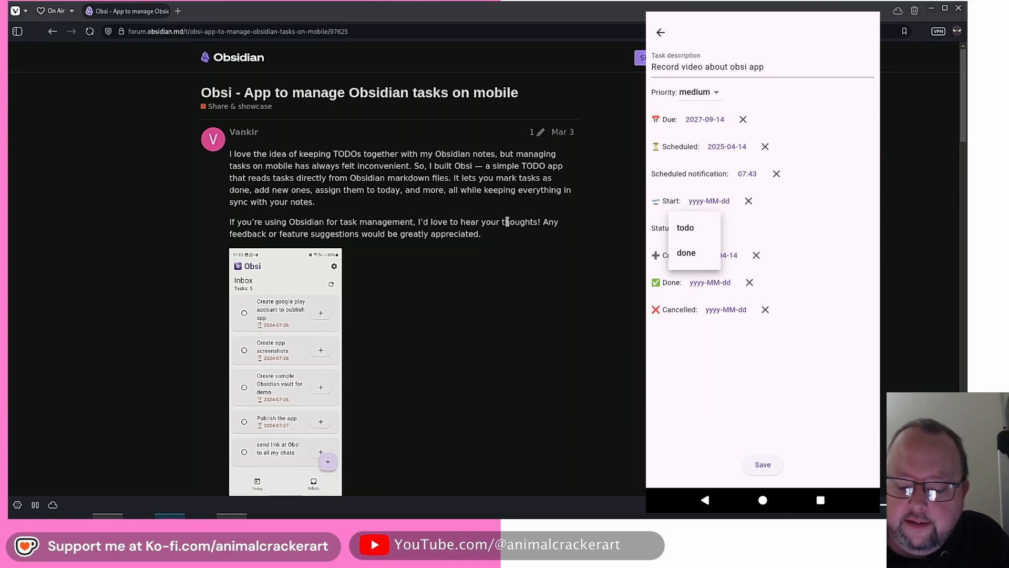
pyautogui.click(684, 227)
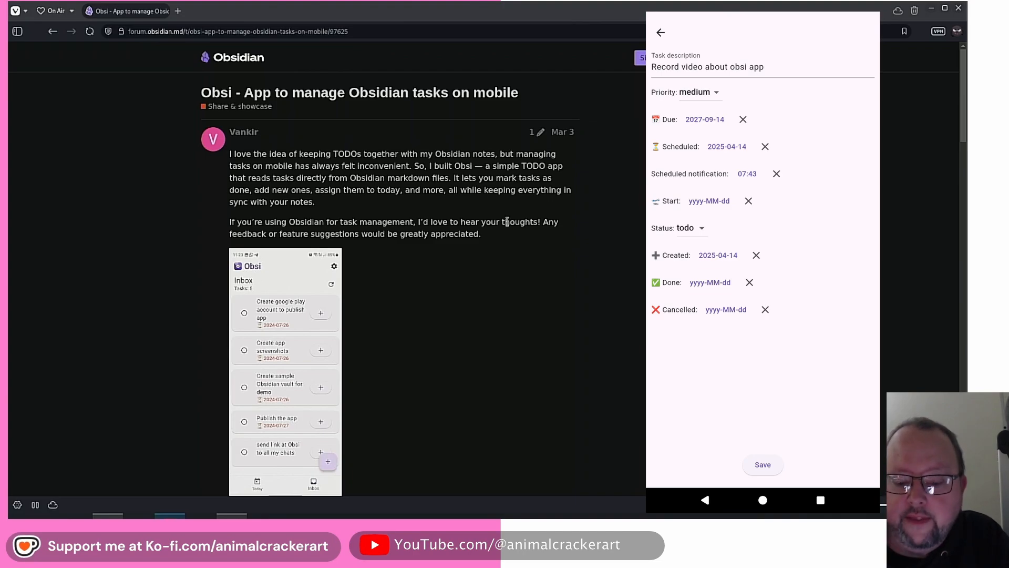
pyautogui.click(763, 463)
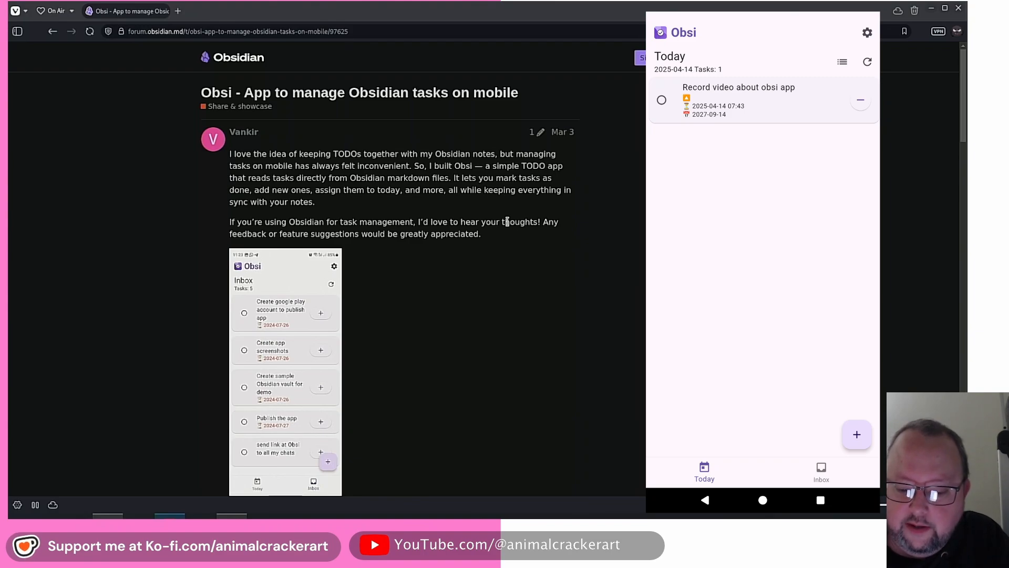
# Step: Browse the Inbox list of 567 vault tasks, checking Today in between
pyautogui.click(821, 472)
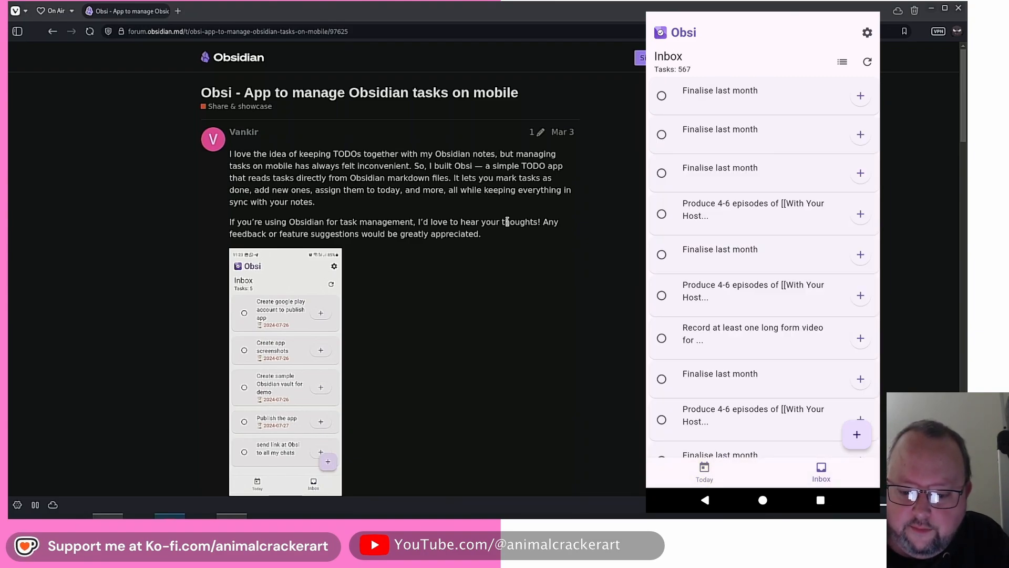
pyautogui.scroll(-3)
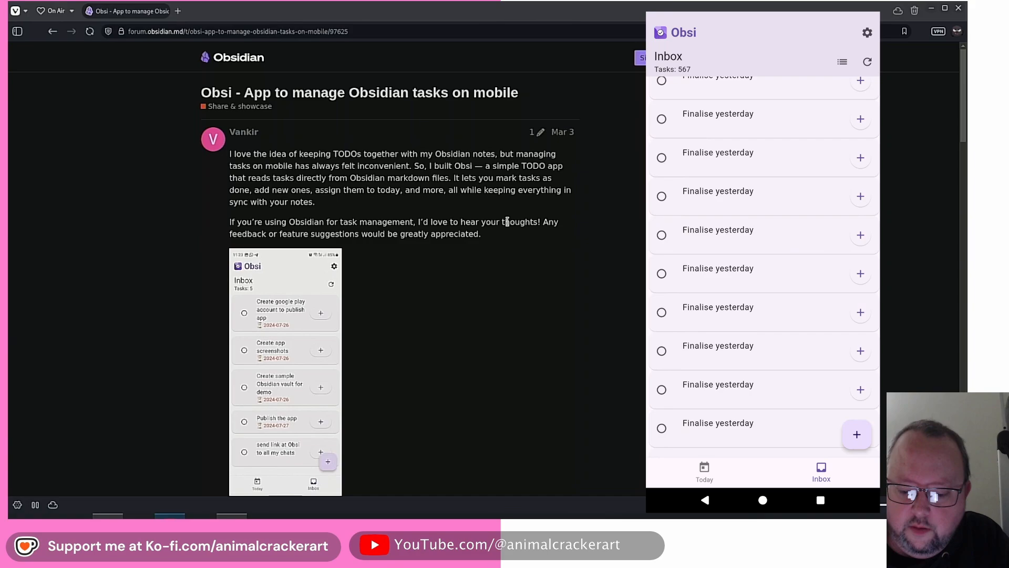
pyautogui.scroll(3)
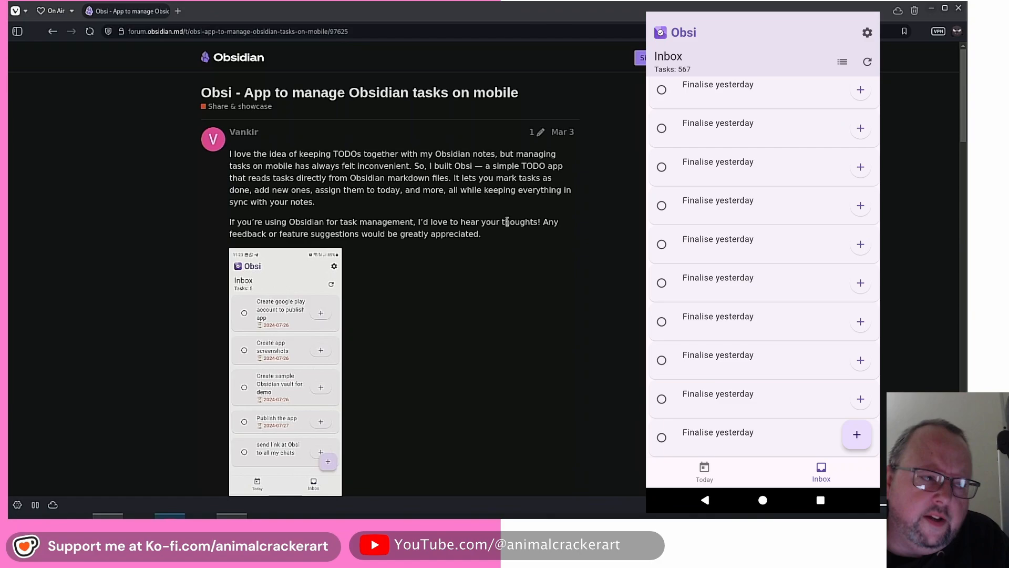
pyautogui.click(704, 471)
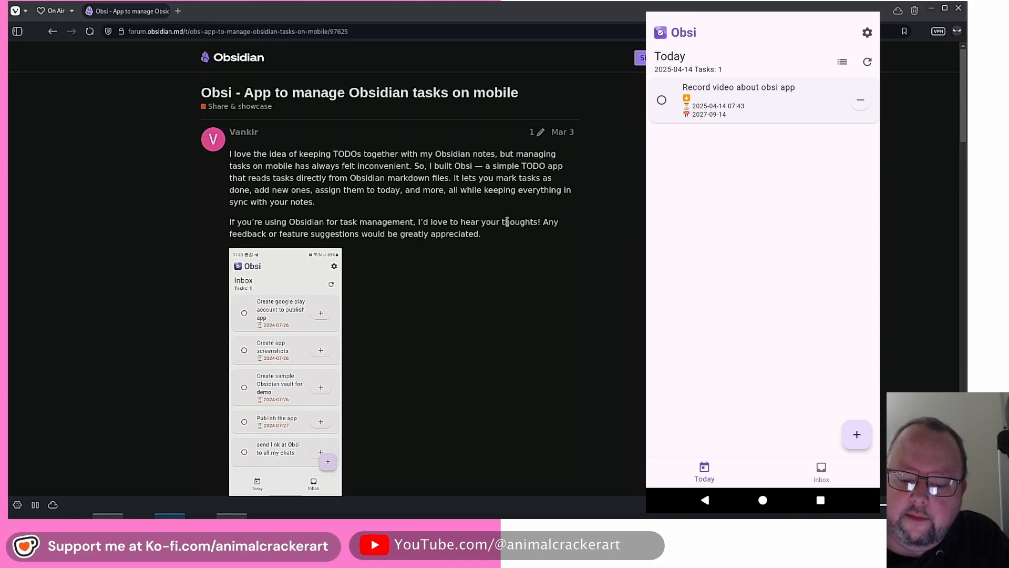
pyautogui.click(821, 471)
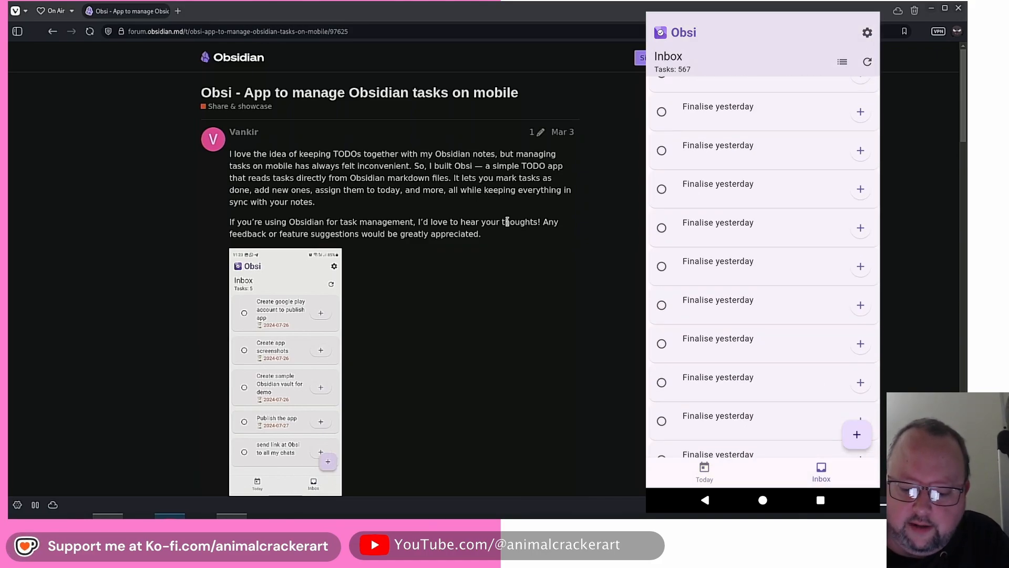
pyautogui.scroll(3)
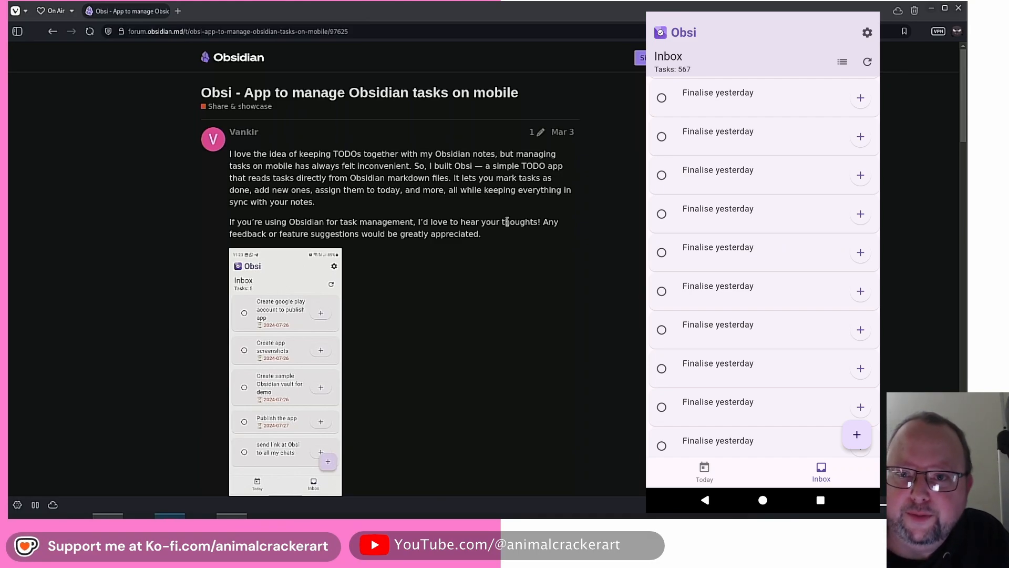
# Step: Show Today on the phone and open the obsi_tasks note with the synced task
pyautogui.click(703, 472)
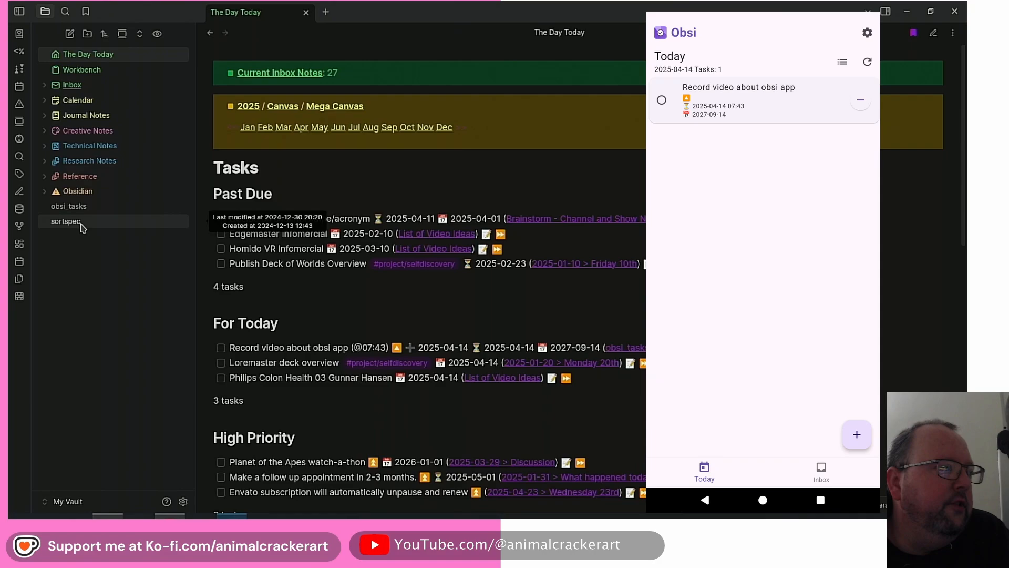
pyautogui.click(68, 206)
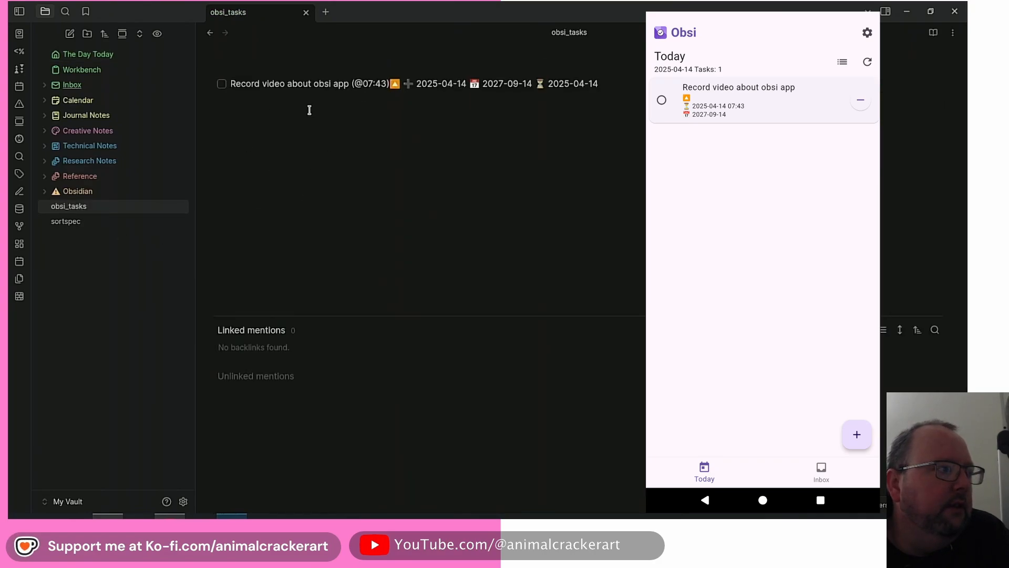
pyautogui.moveTo(571, 125)
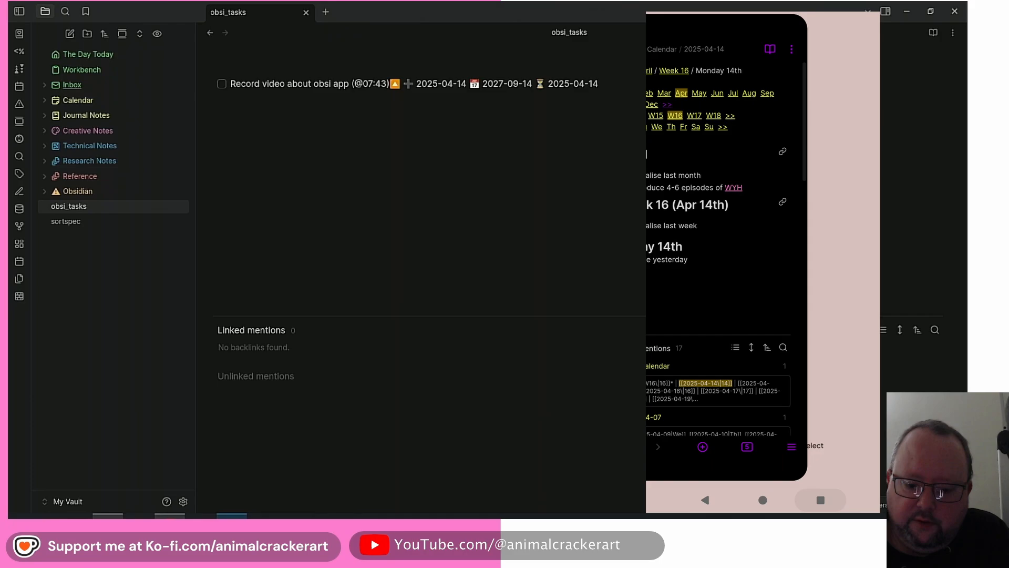
pyautogui.click(821, 471)
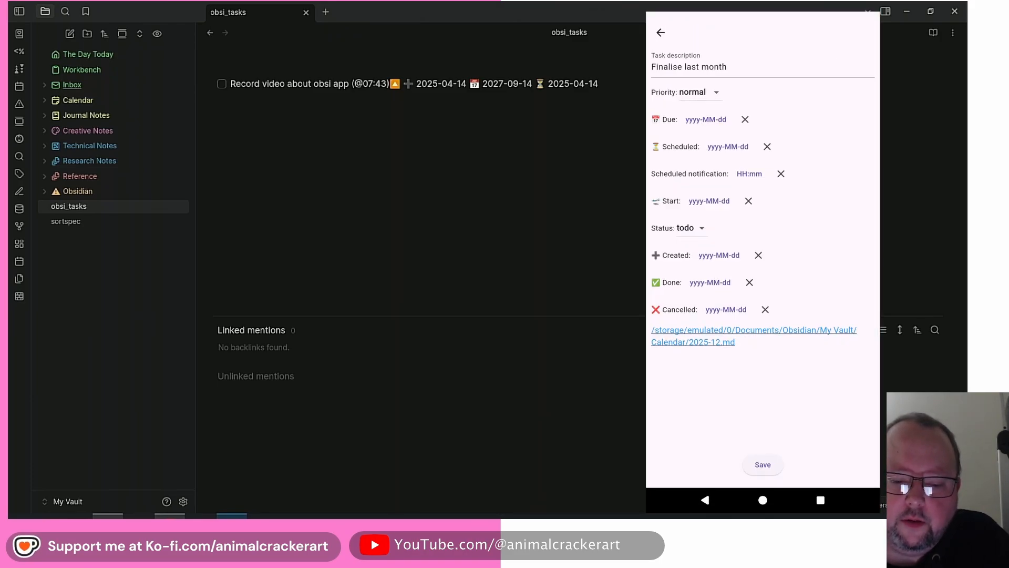
pyautogui.click(704, 119)
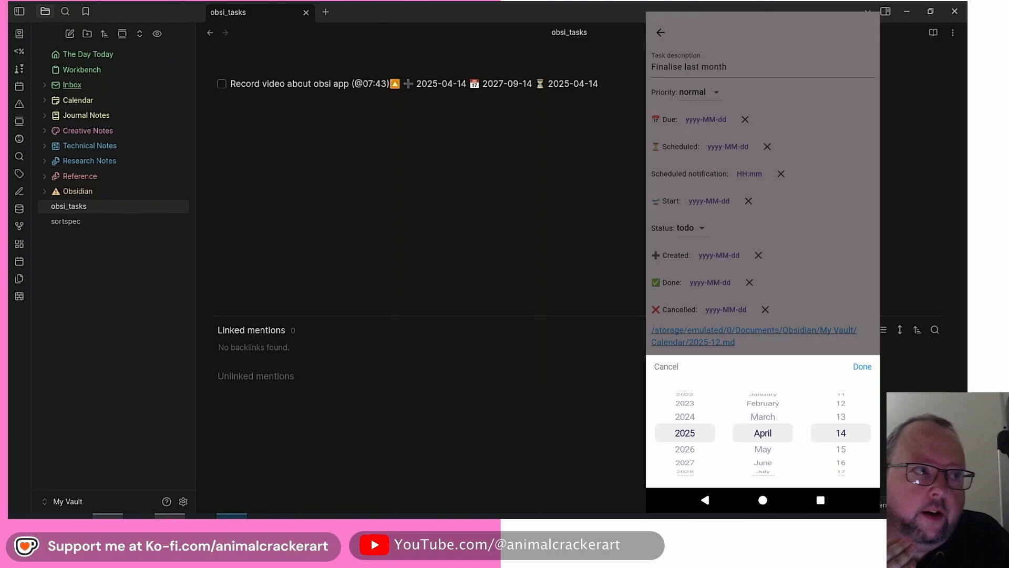
pyautogui.click(862, 366)
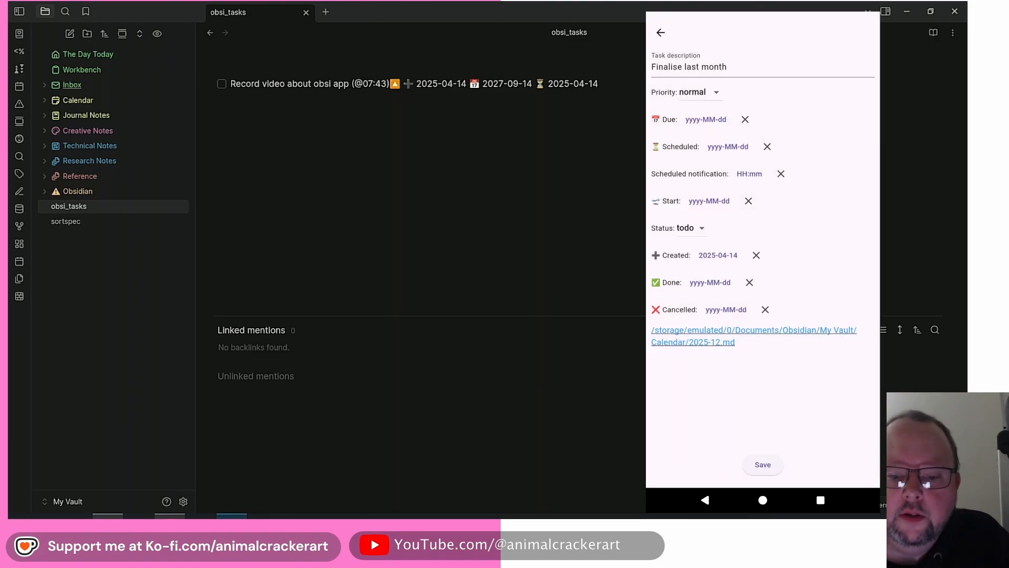
pyautogui.click(660, 33)
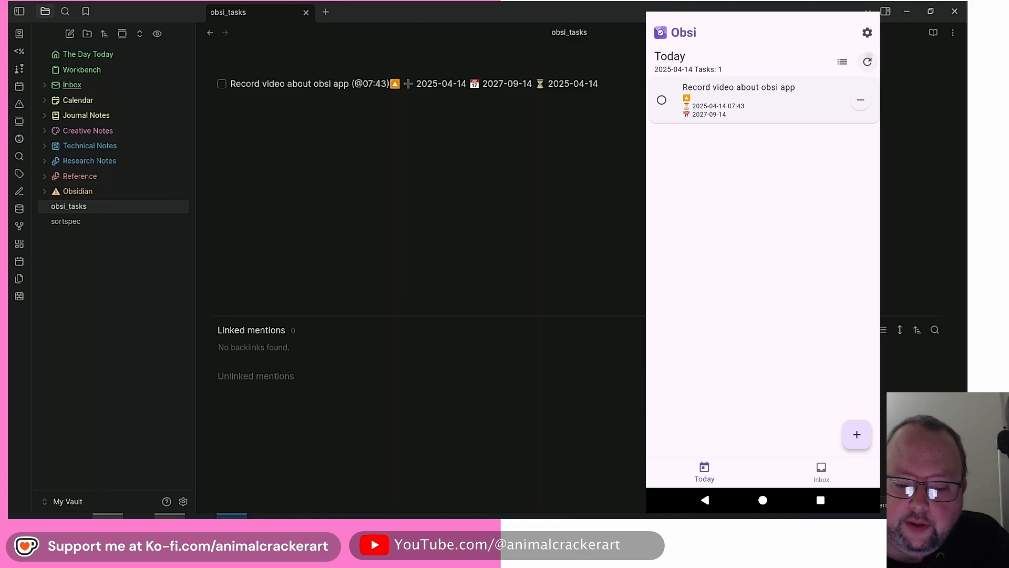
pyautogui.click(868, 61)
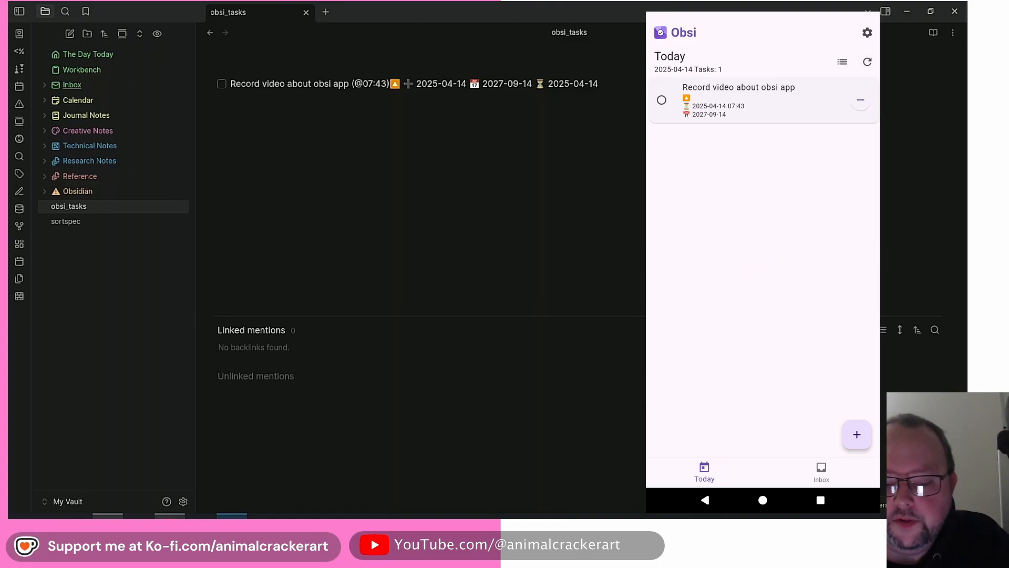
pyautogui.click(868, 62)
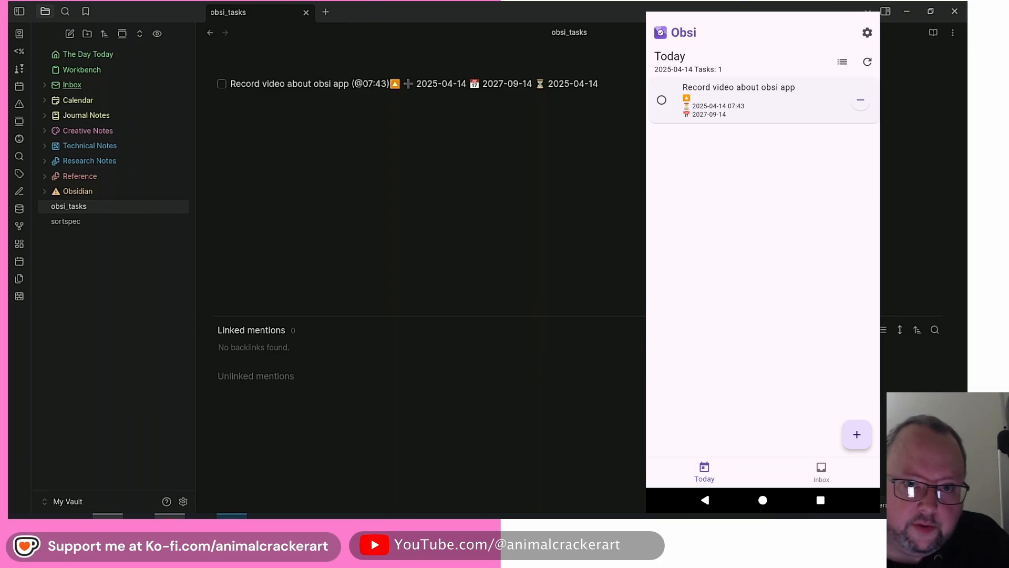
pyautogui.click(821, 501)
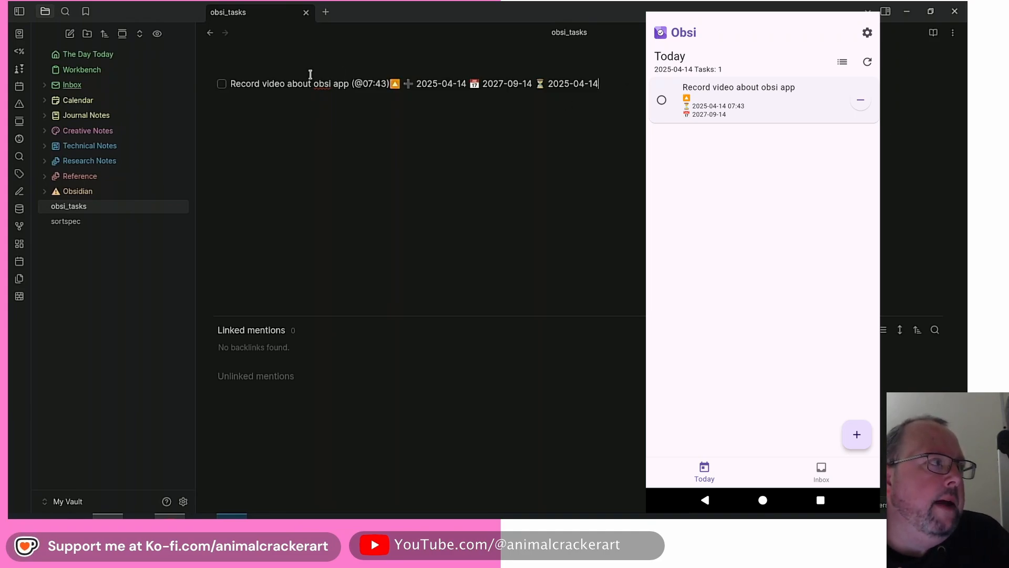
# Step: Open The Day Today note and compare its For Today tasks with Obsi's Inbox and Today lists
pyautogui.click(88, 54)
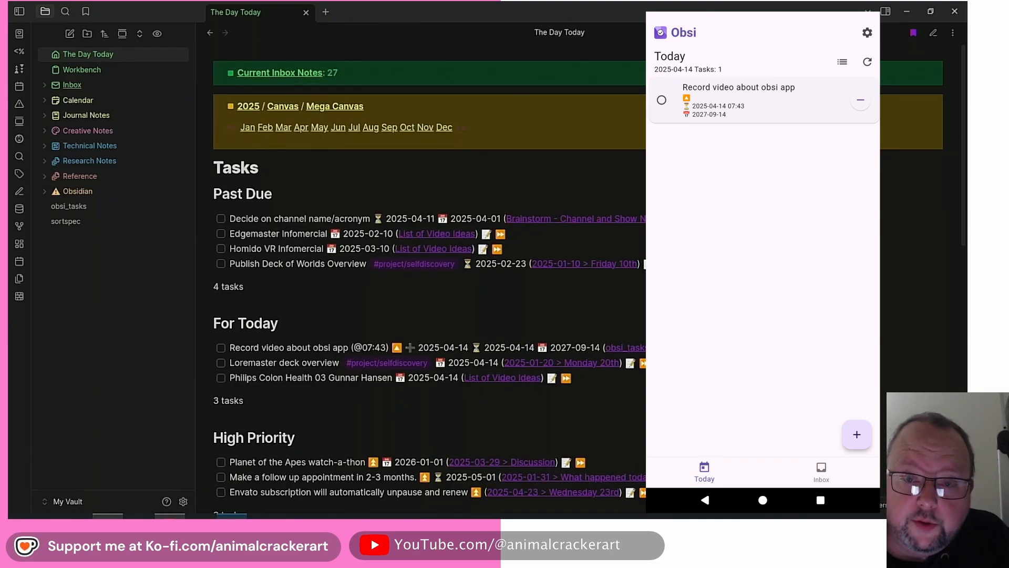
pyautogui.click(820, 470)
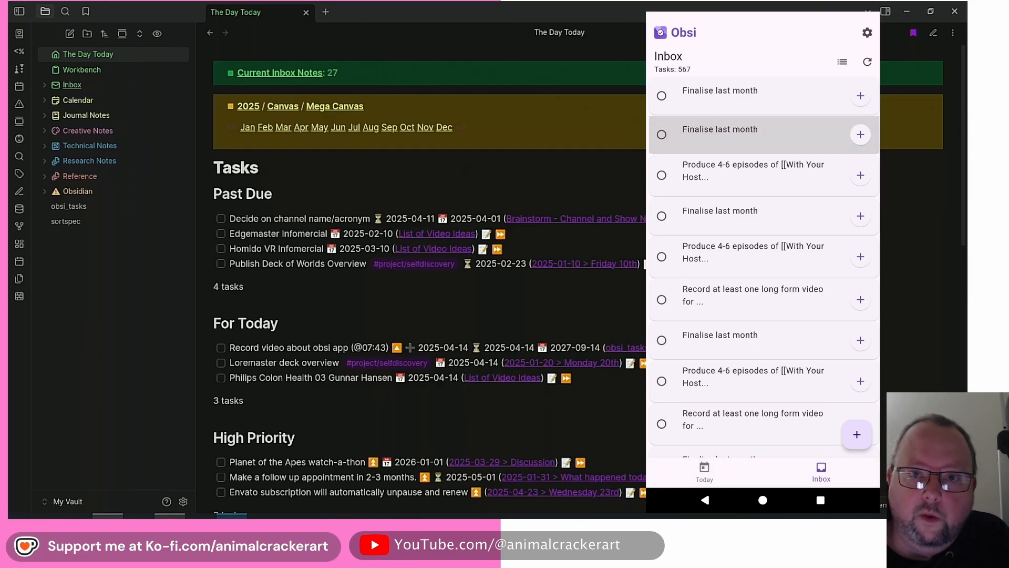
pyautogui.scroll(3)
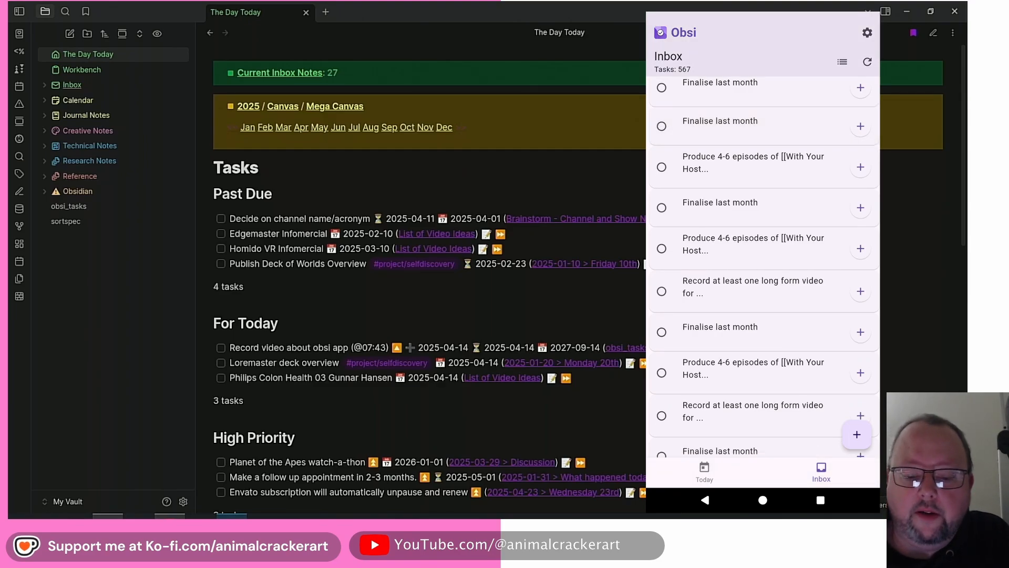
pyautogui.click(704, 471)
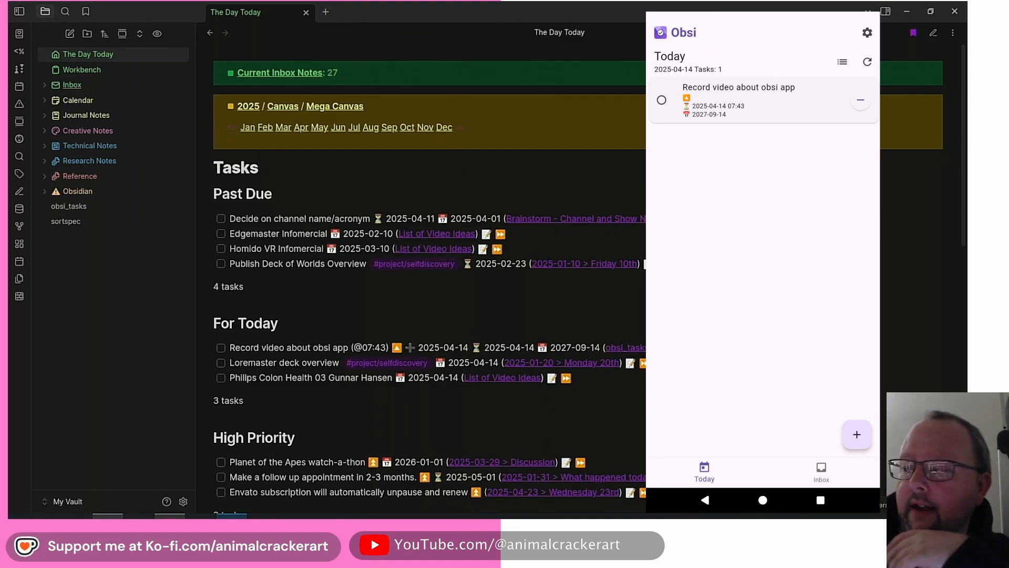
# Step: Abandon a new task form without saving and return to the Inbox list of 567 tasks
pyautogui.click(867, 61)
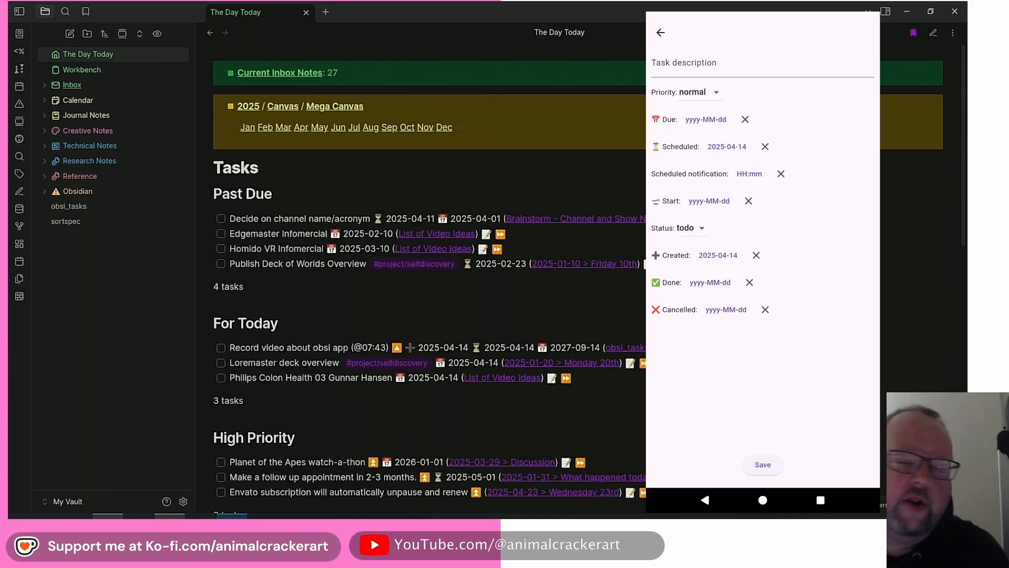
pyautogui.click(661, 33)
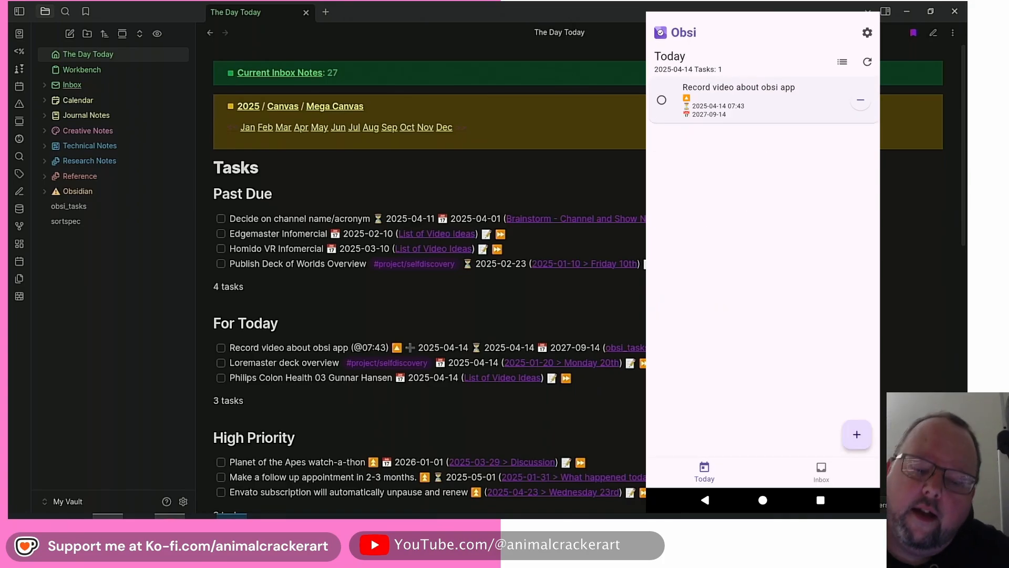
pyautogui.click(821, 471)
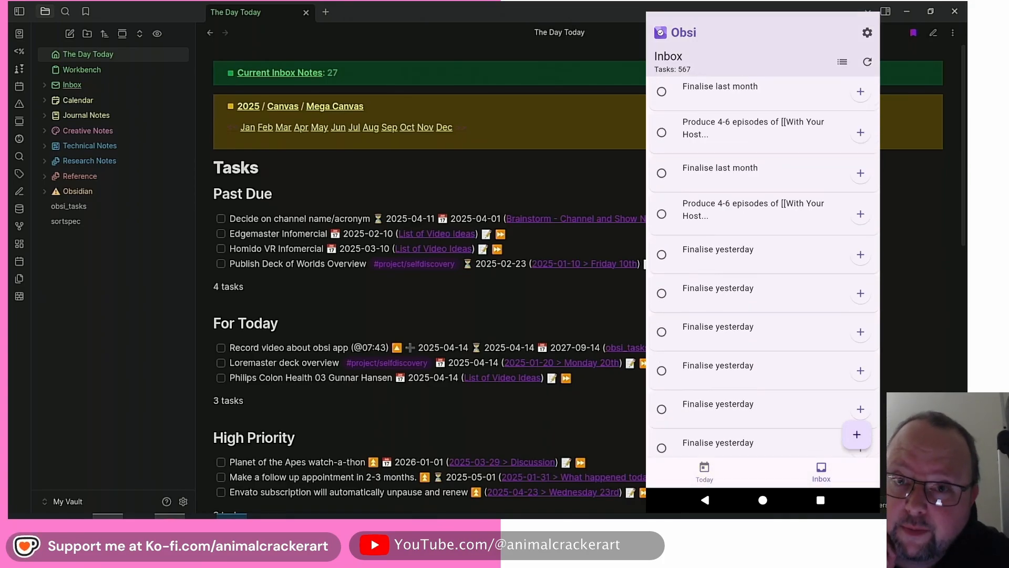